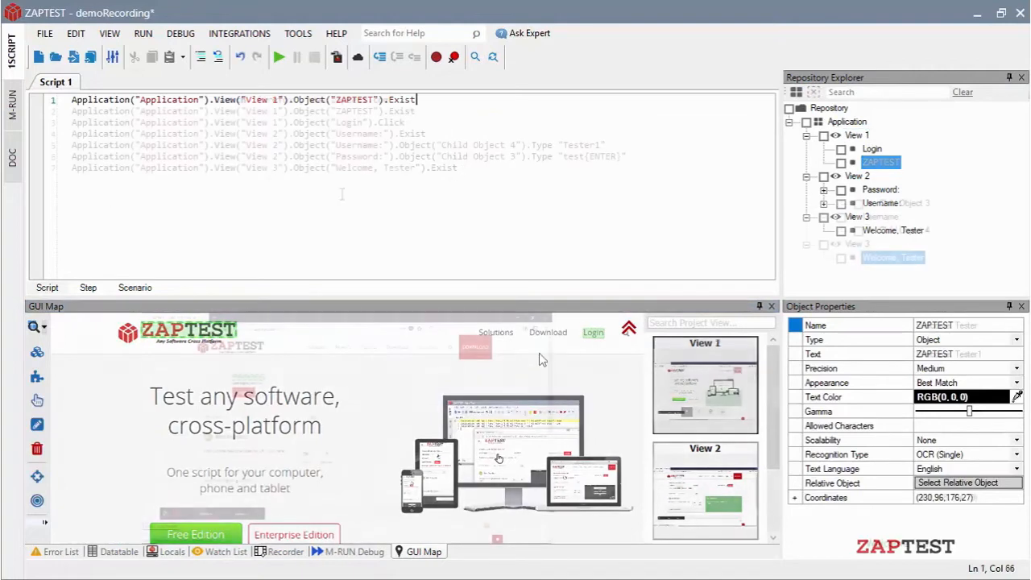
- Run Script 1 so it enters Tester1's username and password and logs into the forum
{"action": "left_click", "coordinate": [279, 56]}
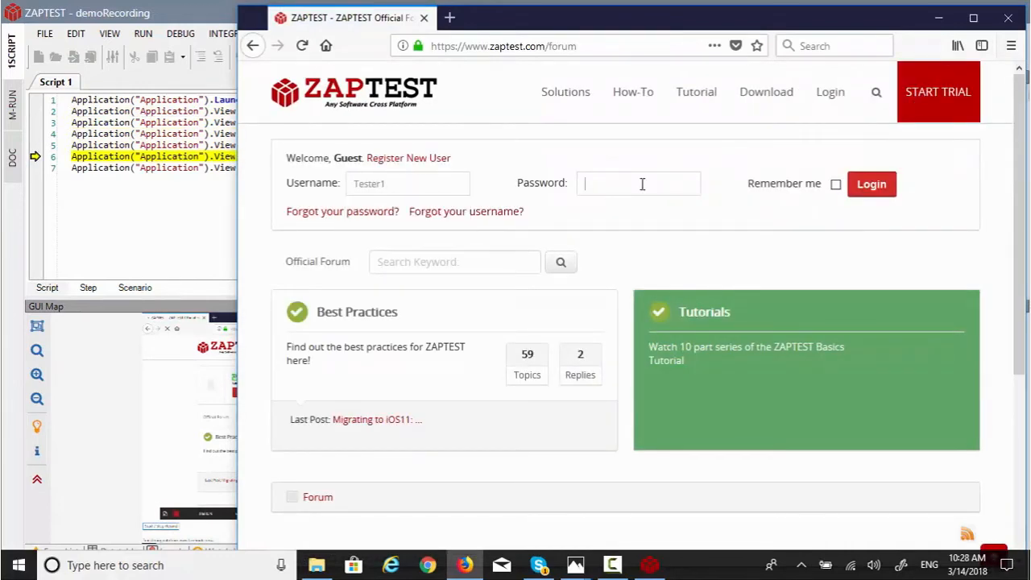
{"action": "left_click", "coordinate": [871, 184]}
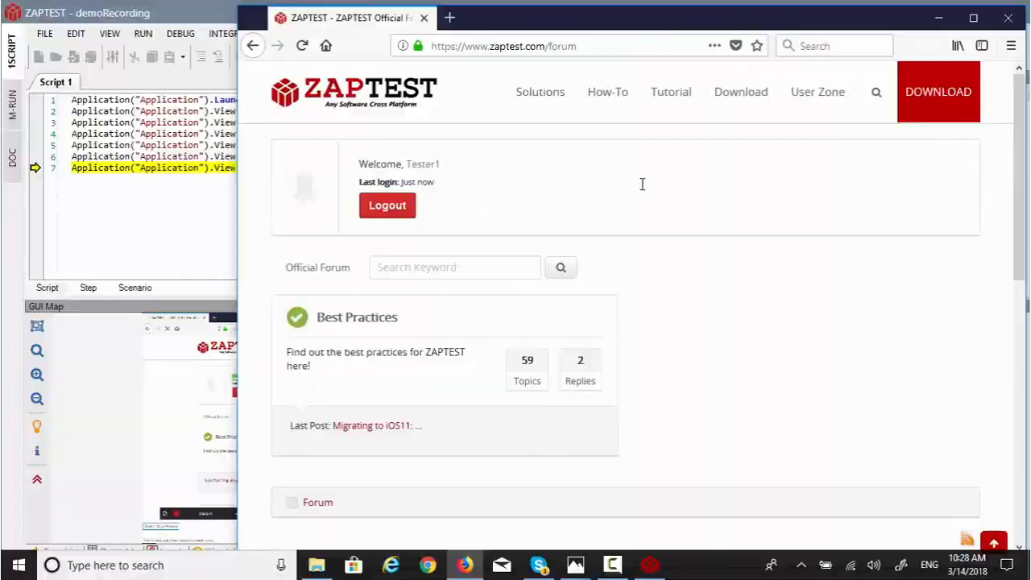